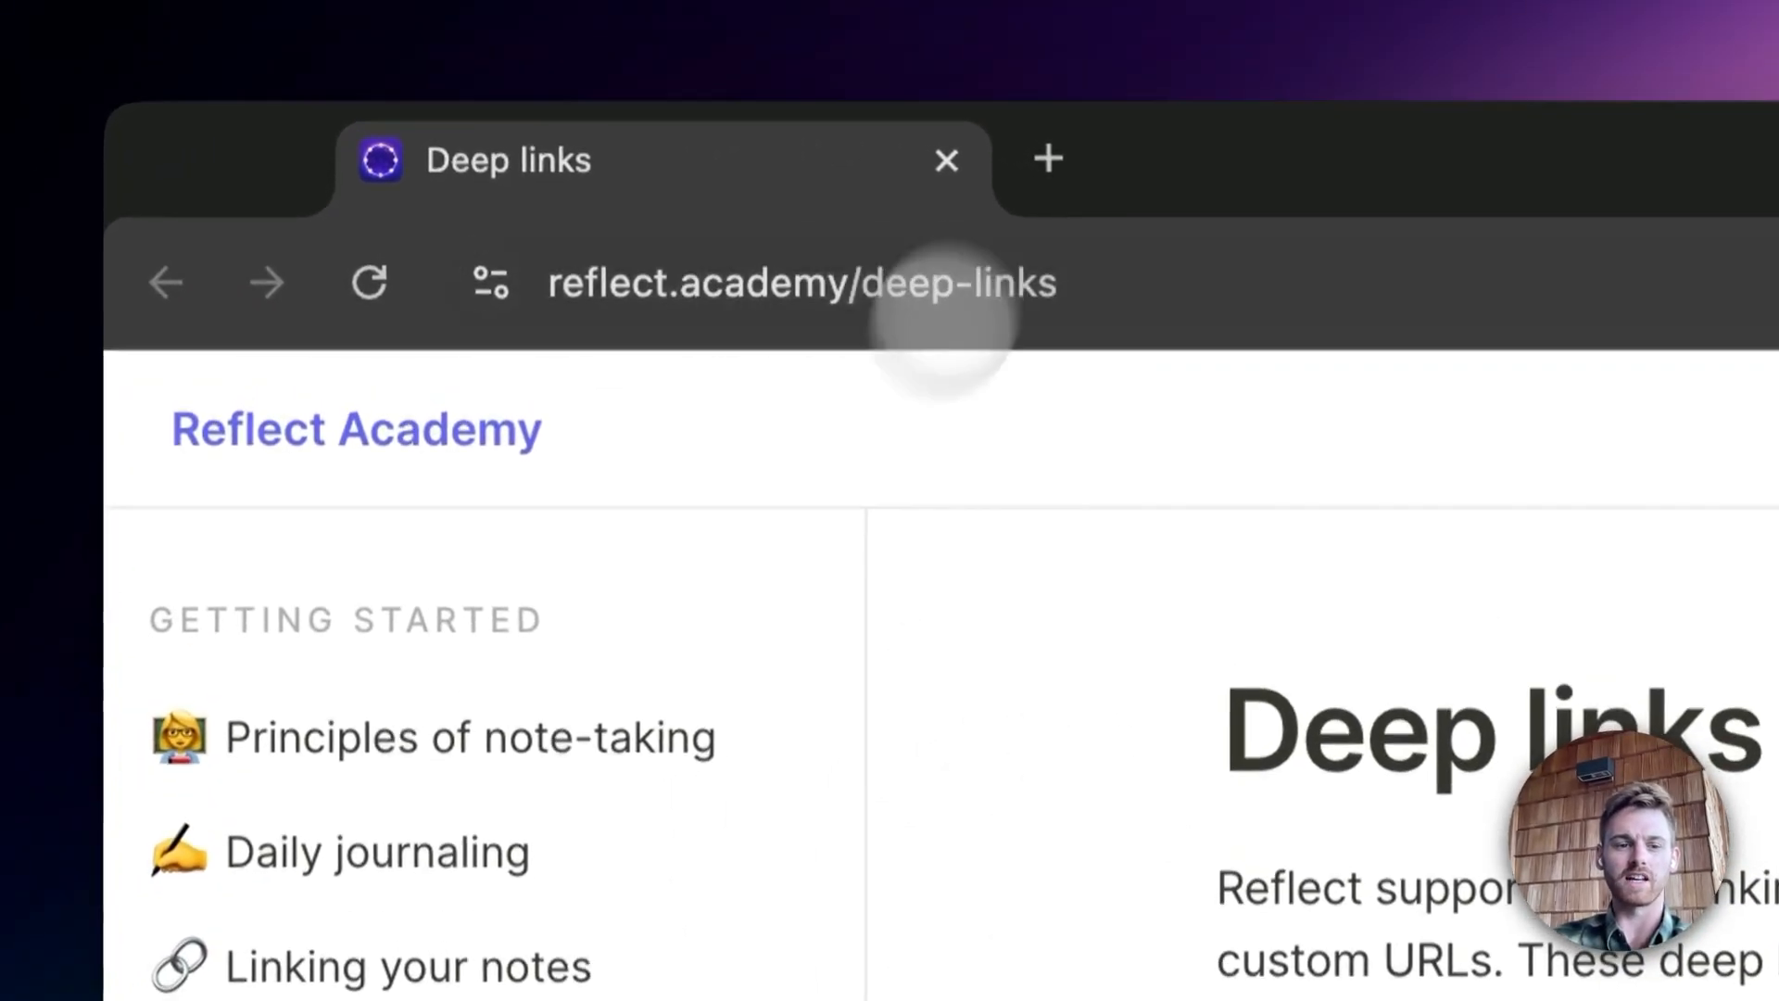
Scroll the All tab, dismiss the quick-capture + menu and reach the 'Reflect Update: September 2024' note.
{"action": "scroll", "scroll_direction": "down", "scroll_amount": 3}
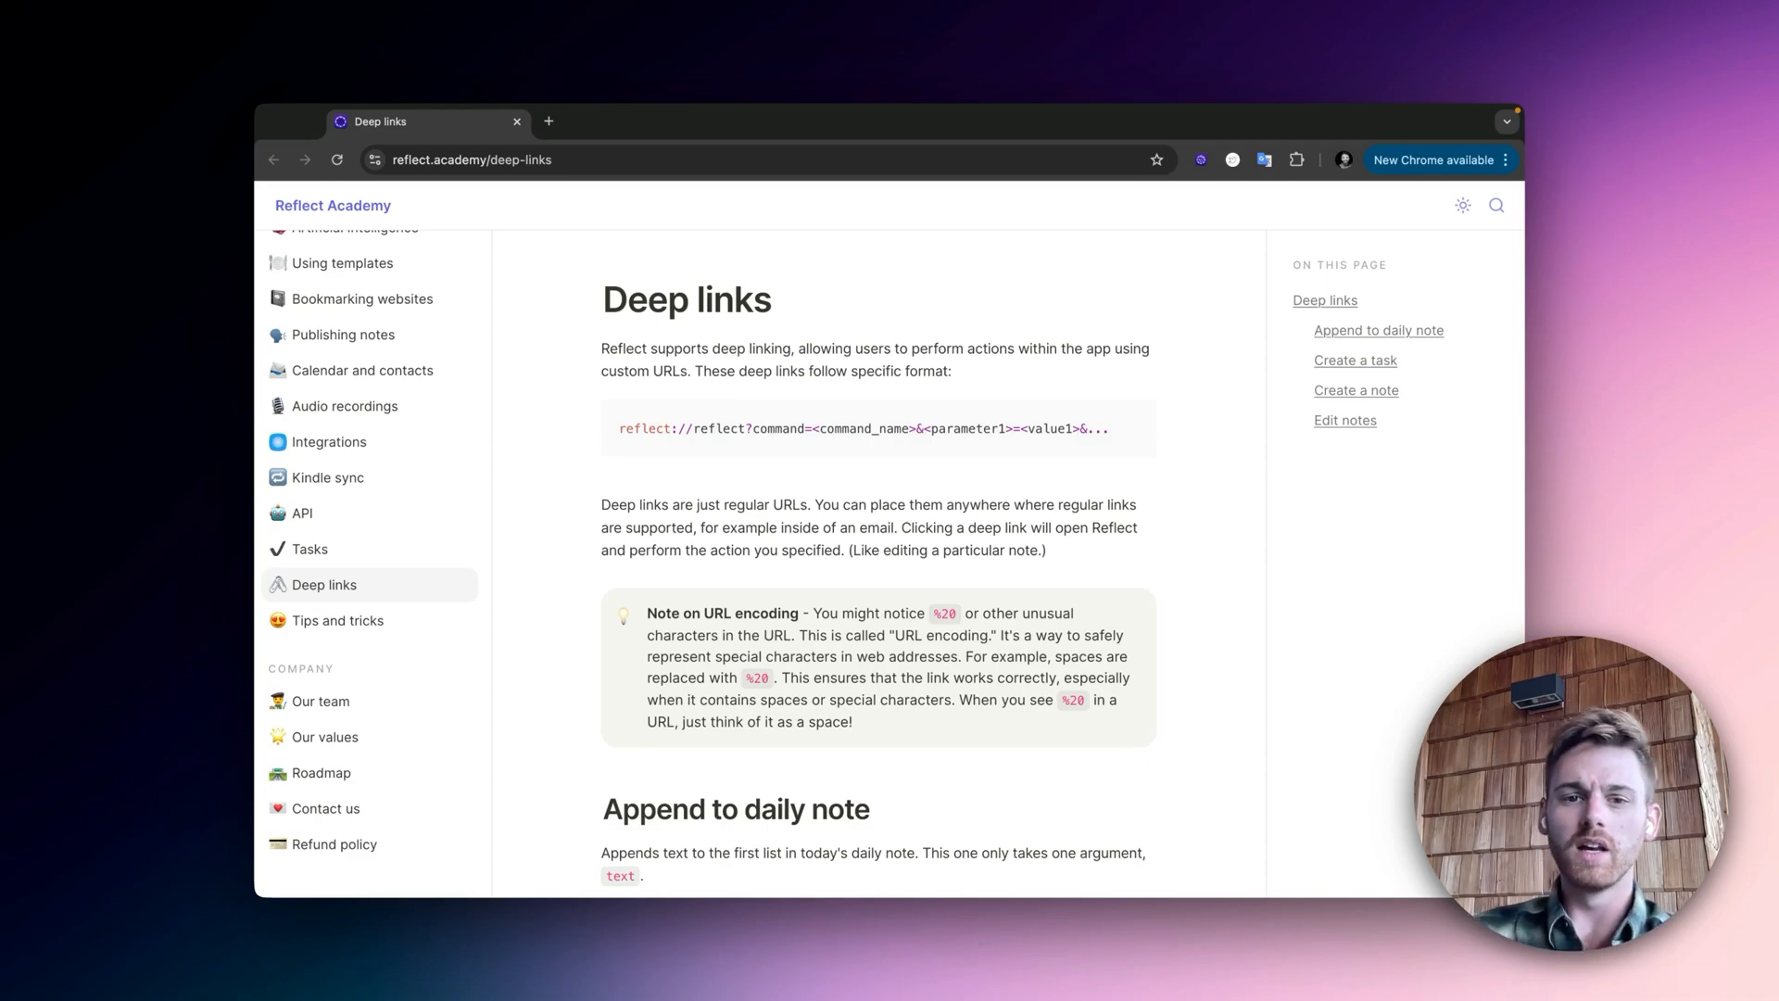
{"action": "mouse_move", "coordinate": [723, 463]}
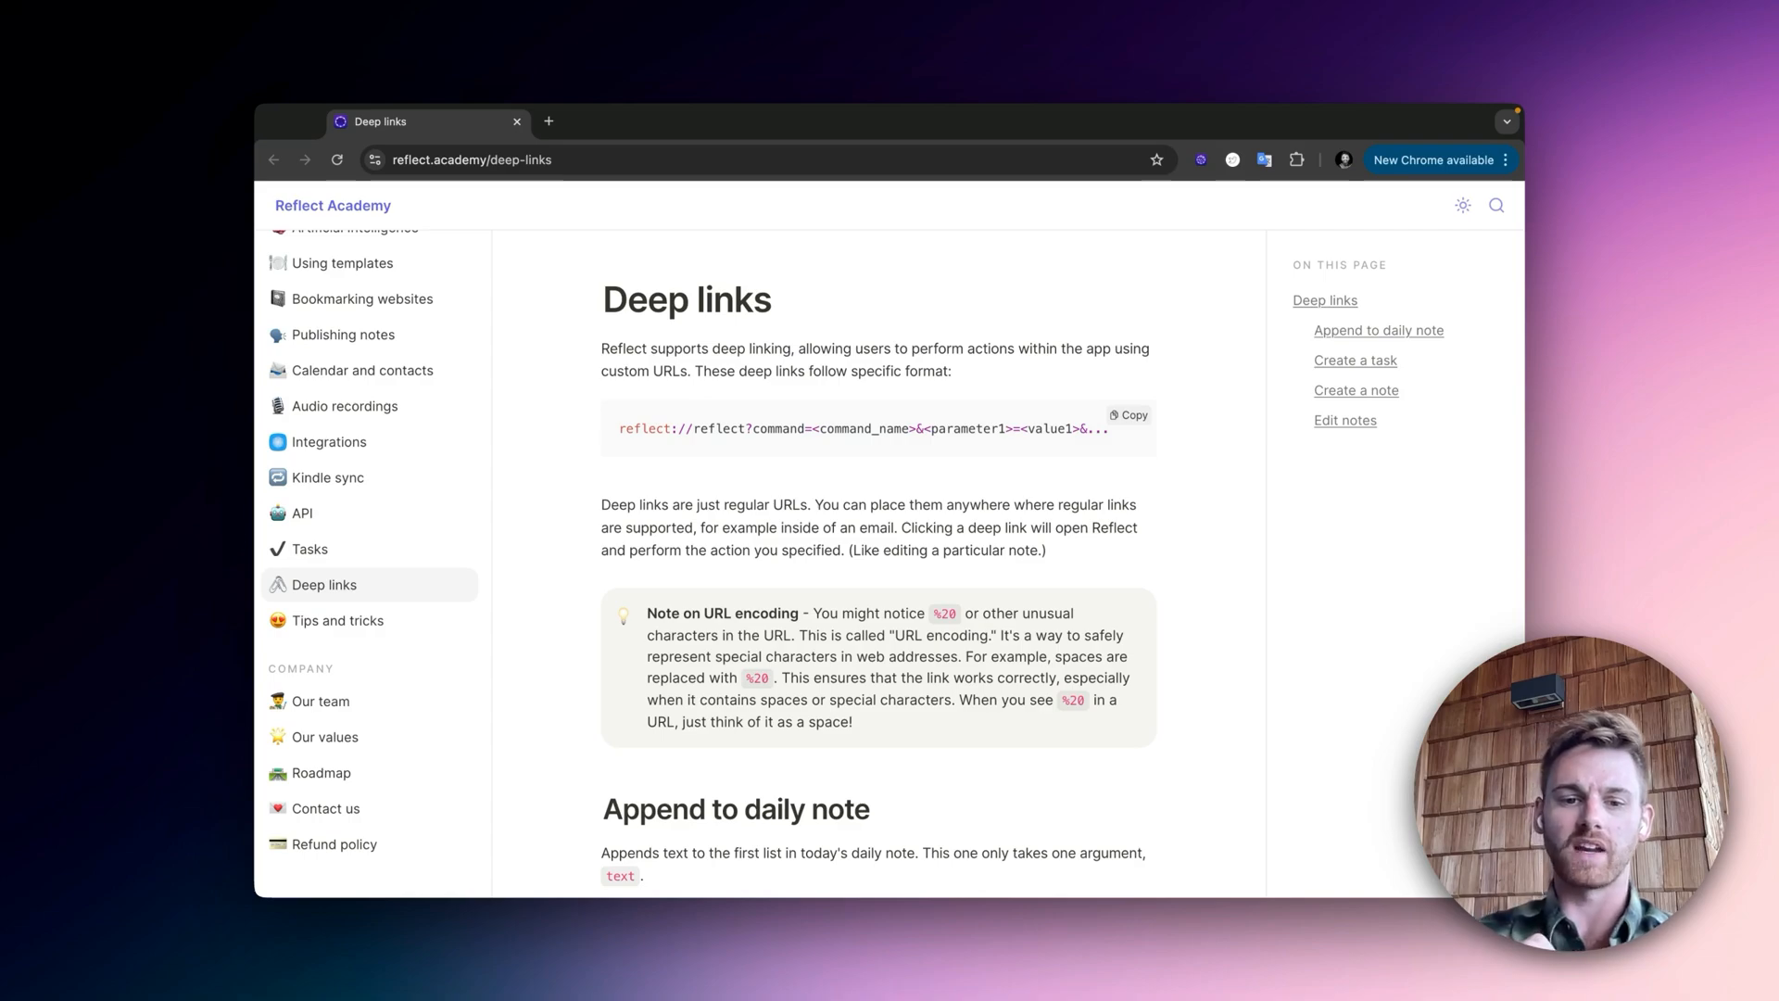
{"action": "scroll", "scroll_direction": "down", "scroll_amount": 3}
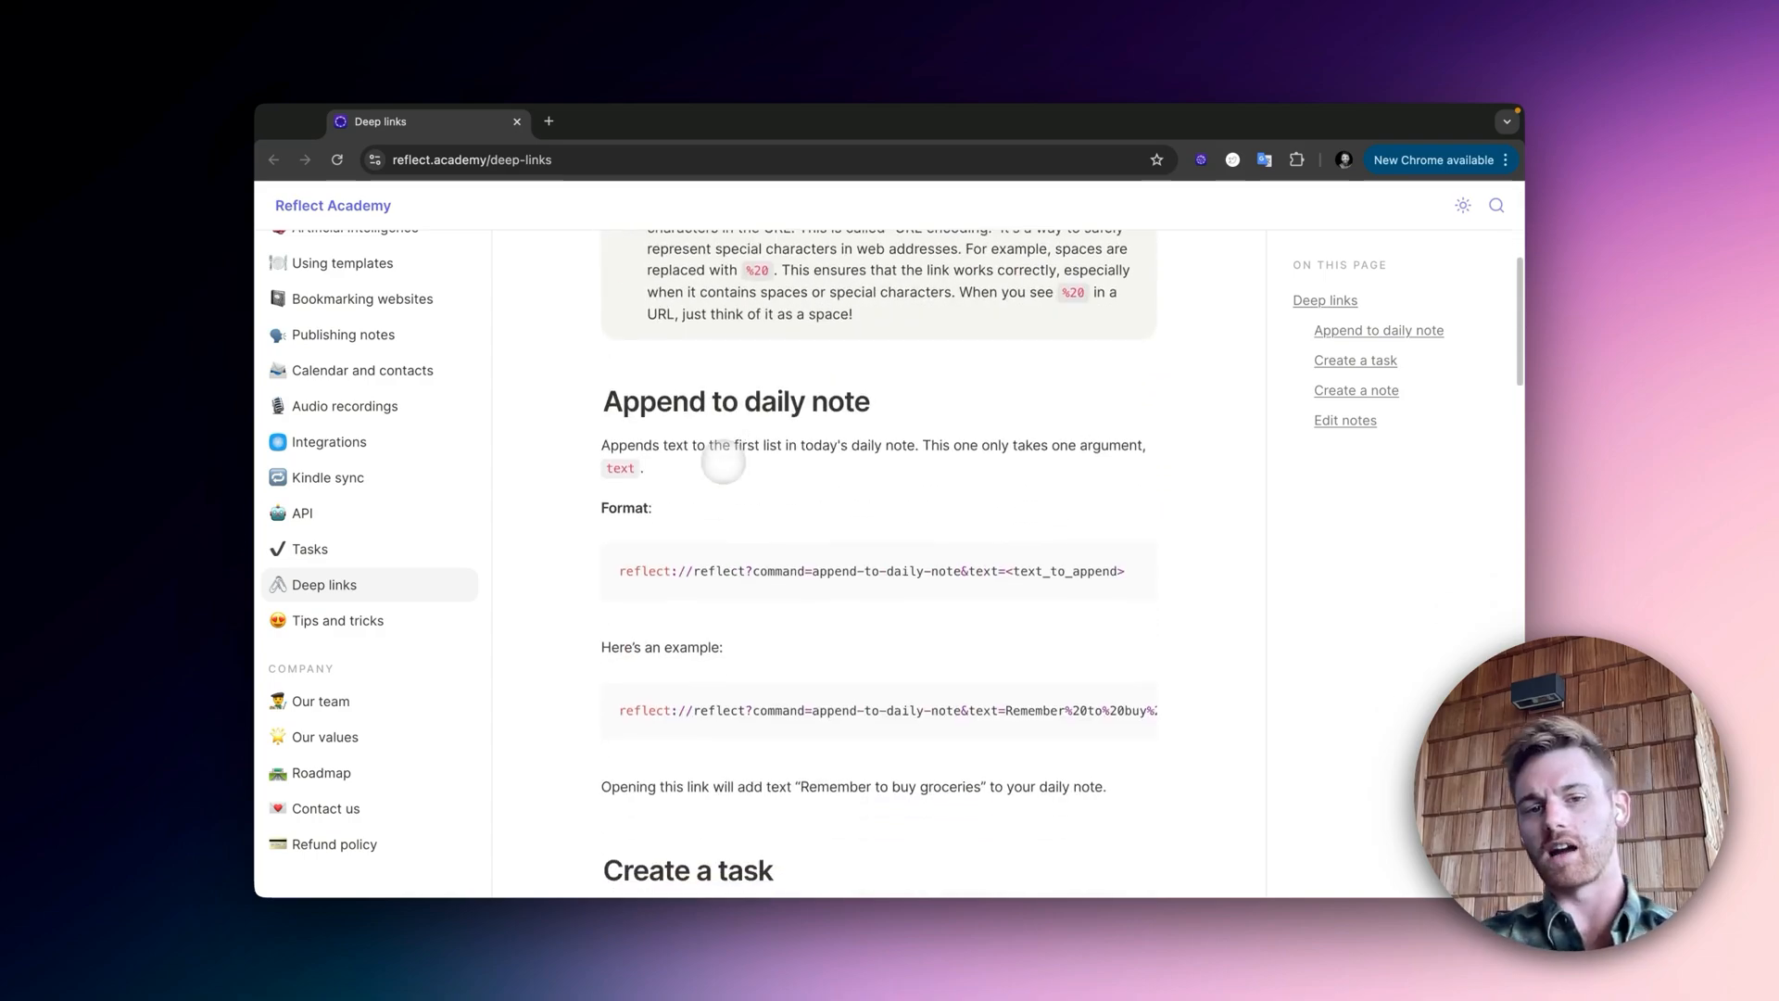
{"action": "scroll", "scroll_direction": "down", "scroll_amount": 3}
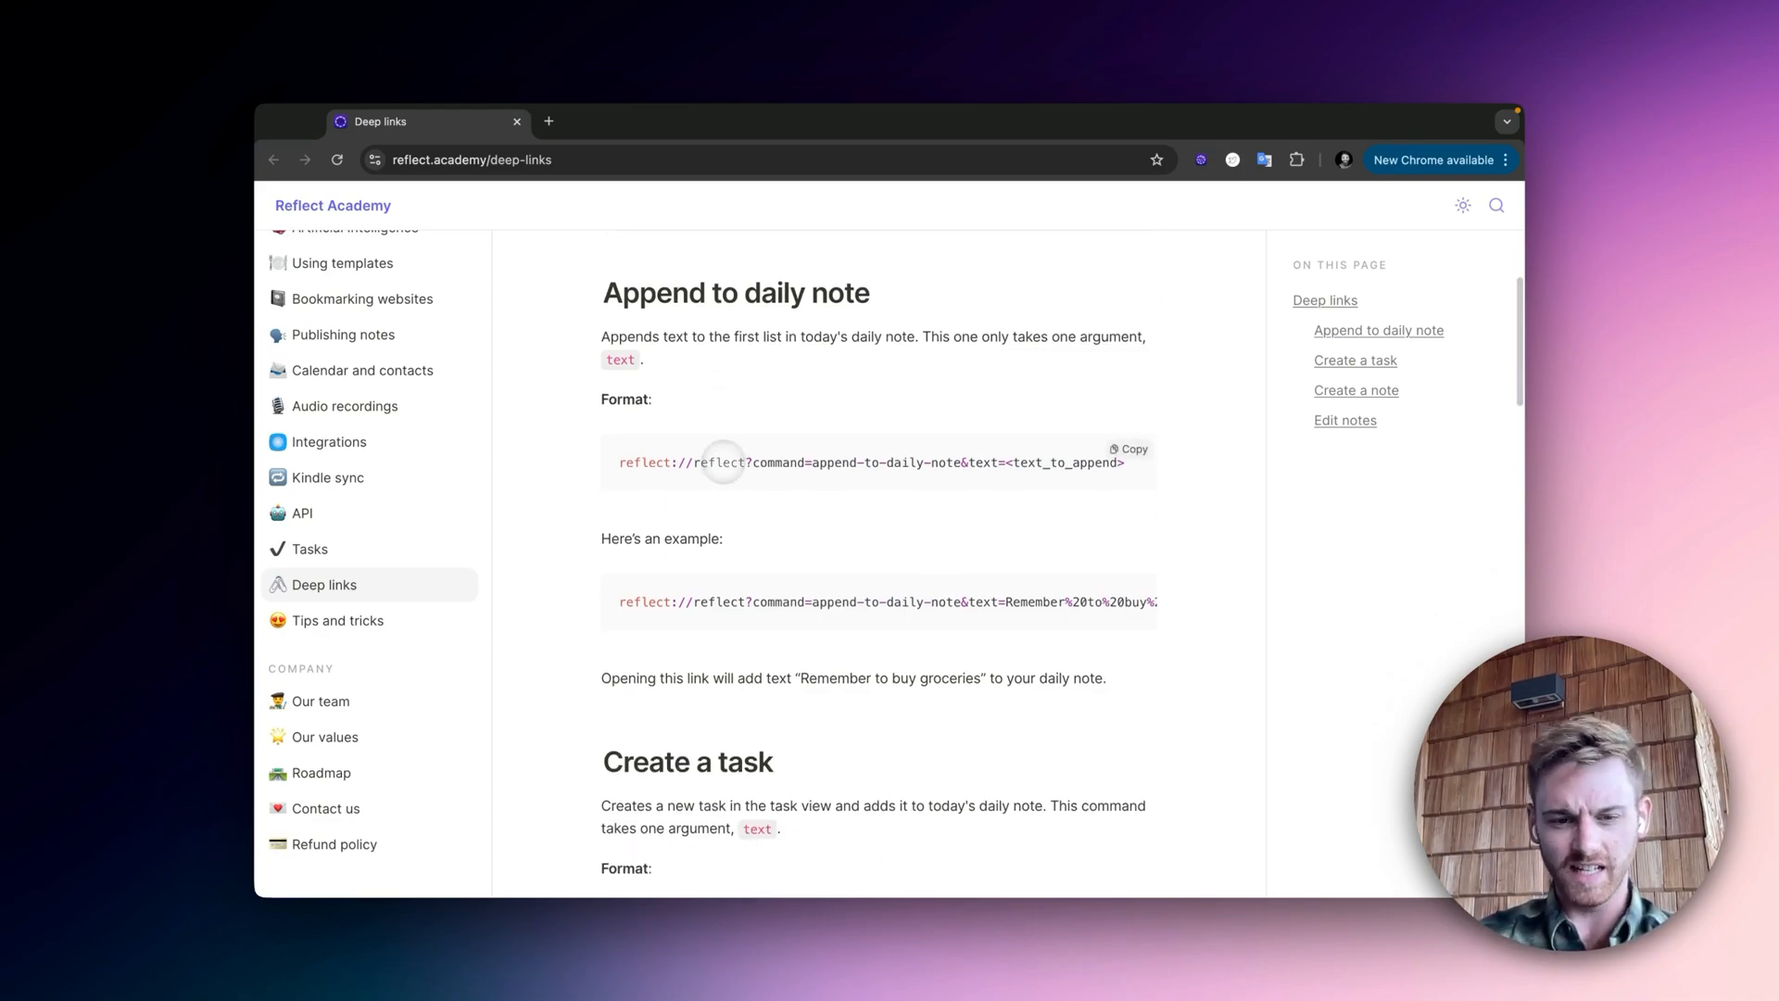
{"action": "scroll", "scroll_direction": "down", "scroll_amount": 3}
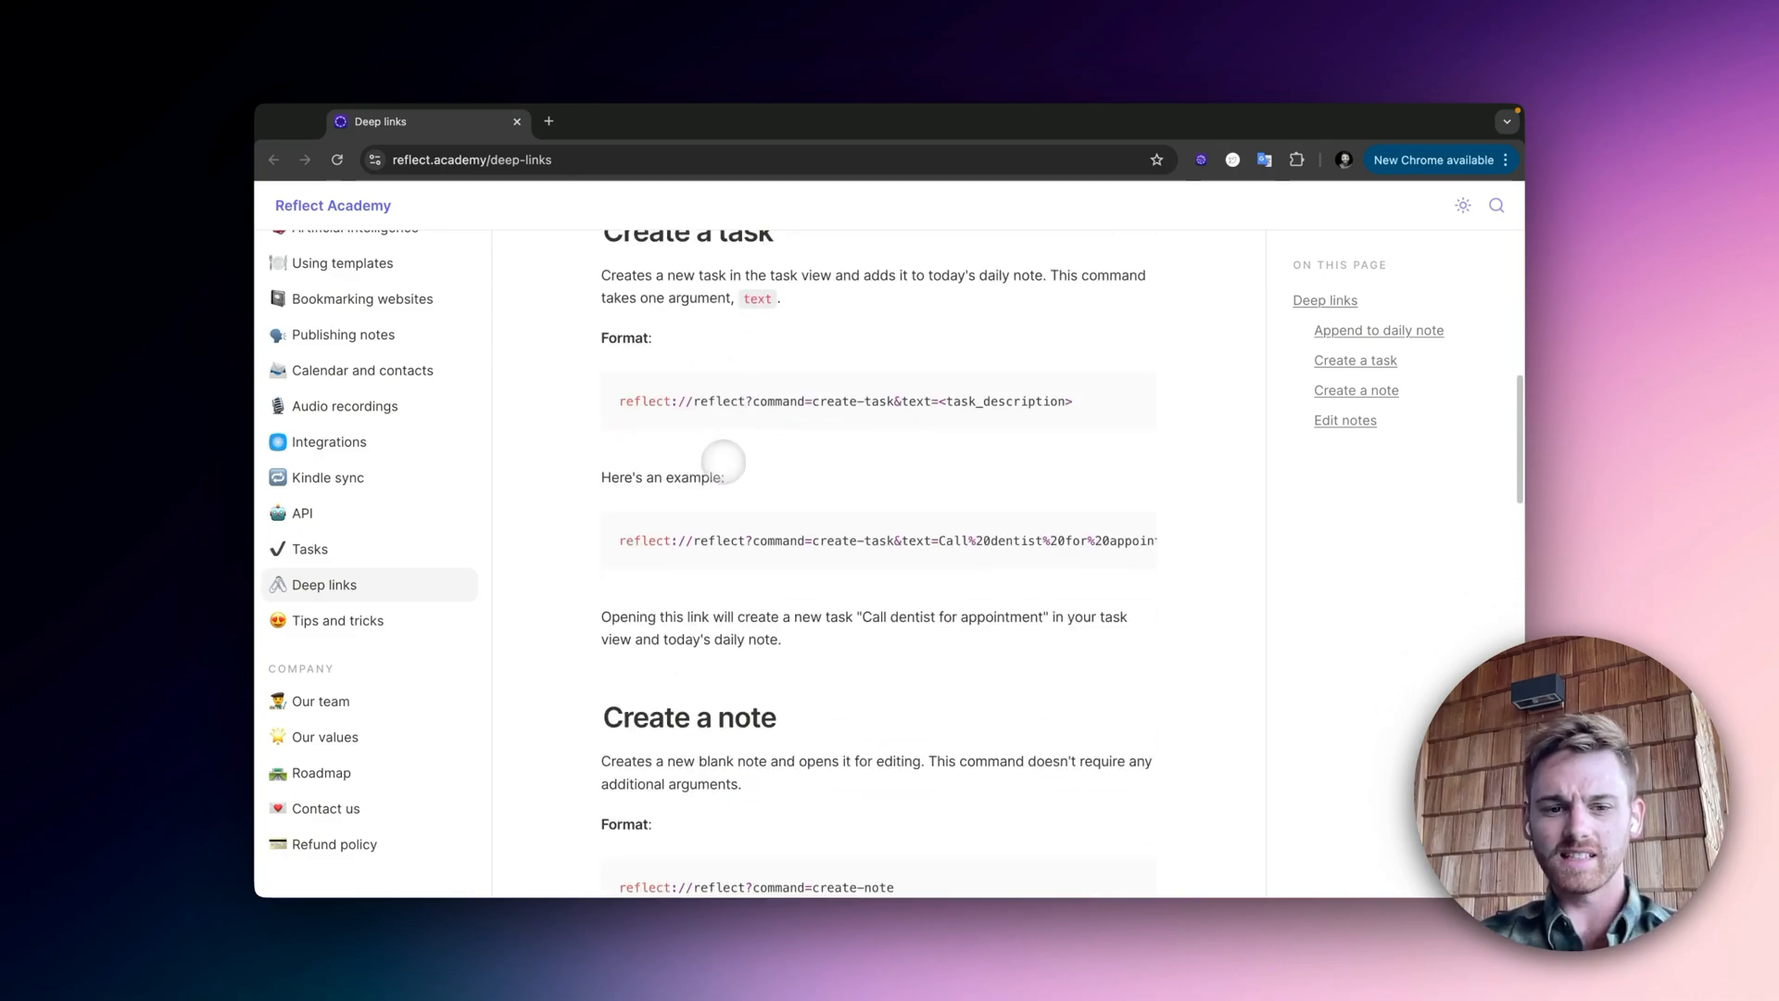
{"action": "scroll", "scroll_direction": "down", "scroll_amount": 3}
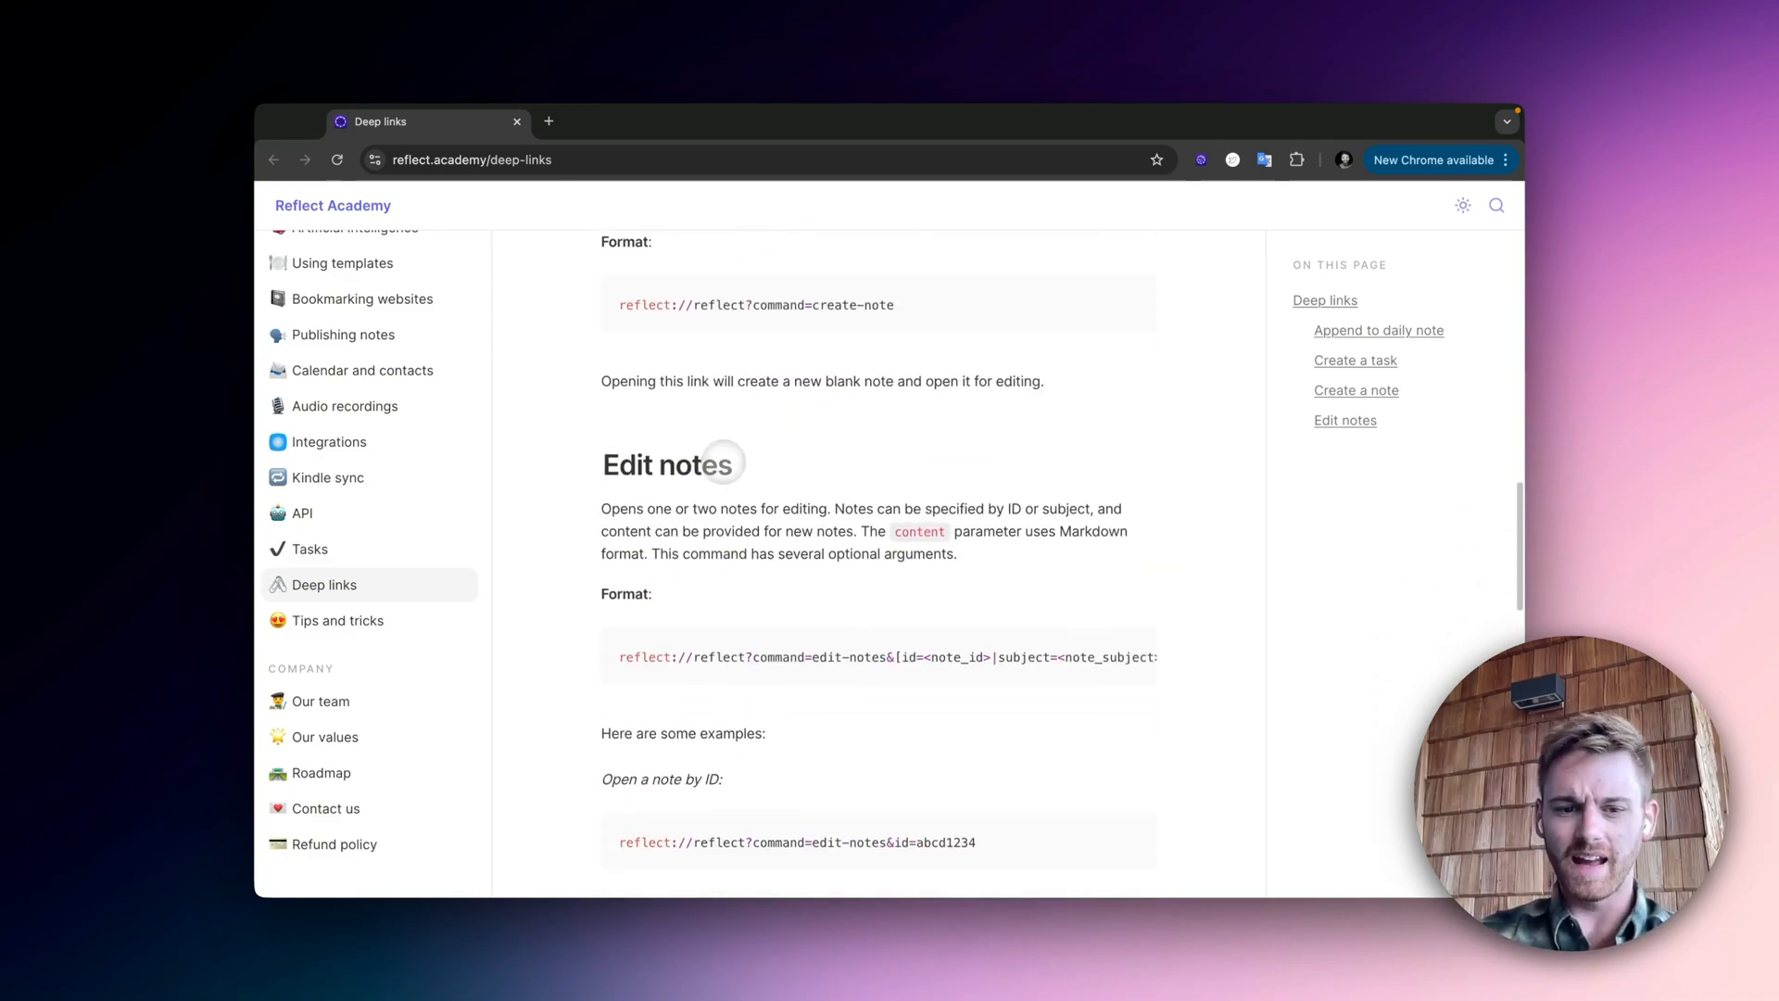
{"action": "scroll", "scroll_direction": "down", "scroll_amount": 3}
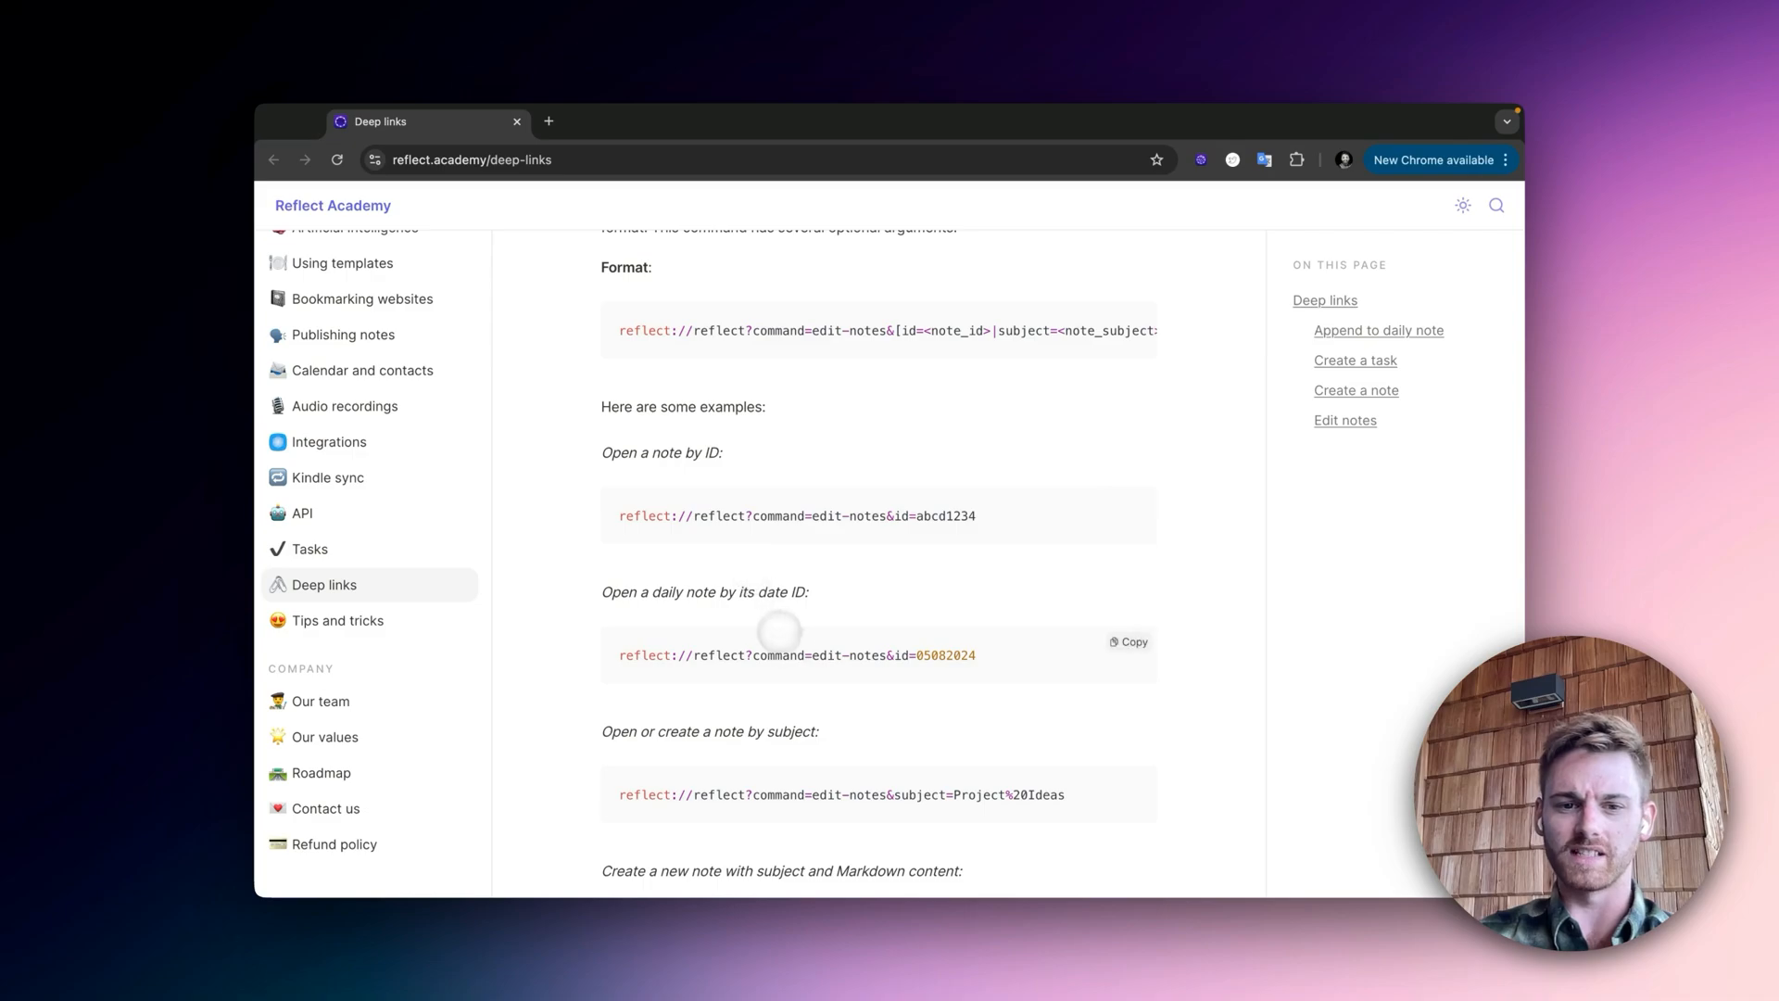
{"action": "scroll", "scroll_direction": "down", "scroll_amount": 3}
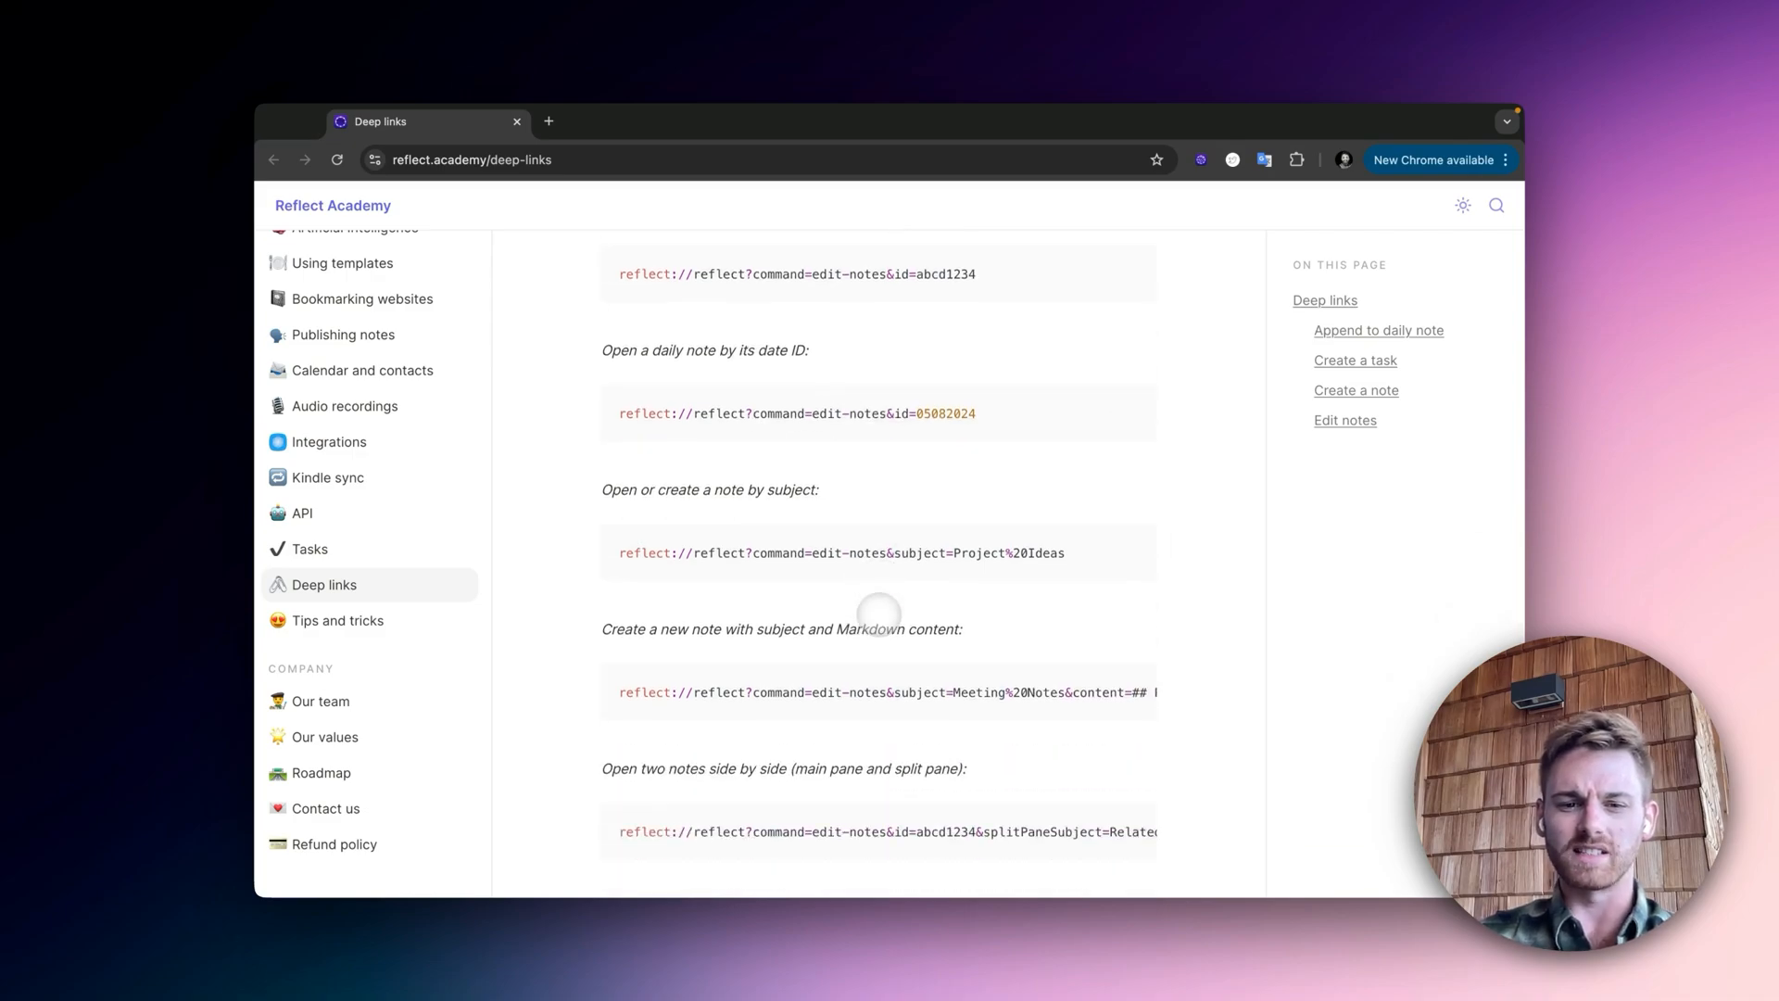
{"action": "scroll", "scroll_direction": "down", "scroll_amount": 3}
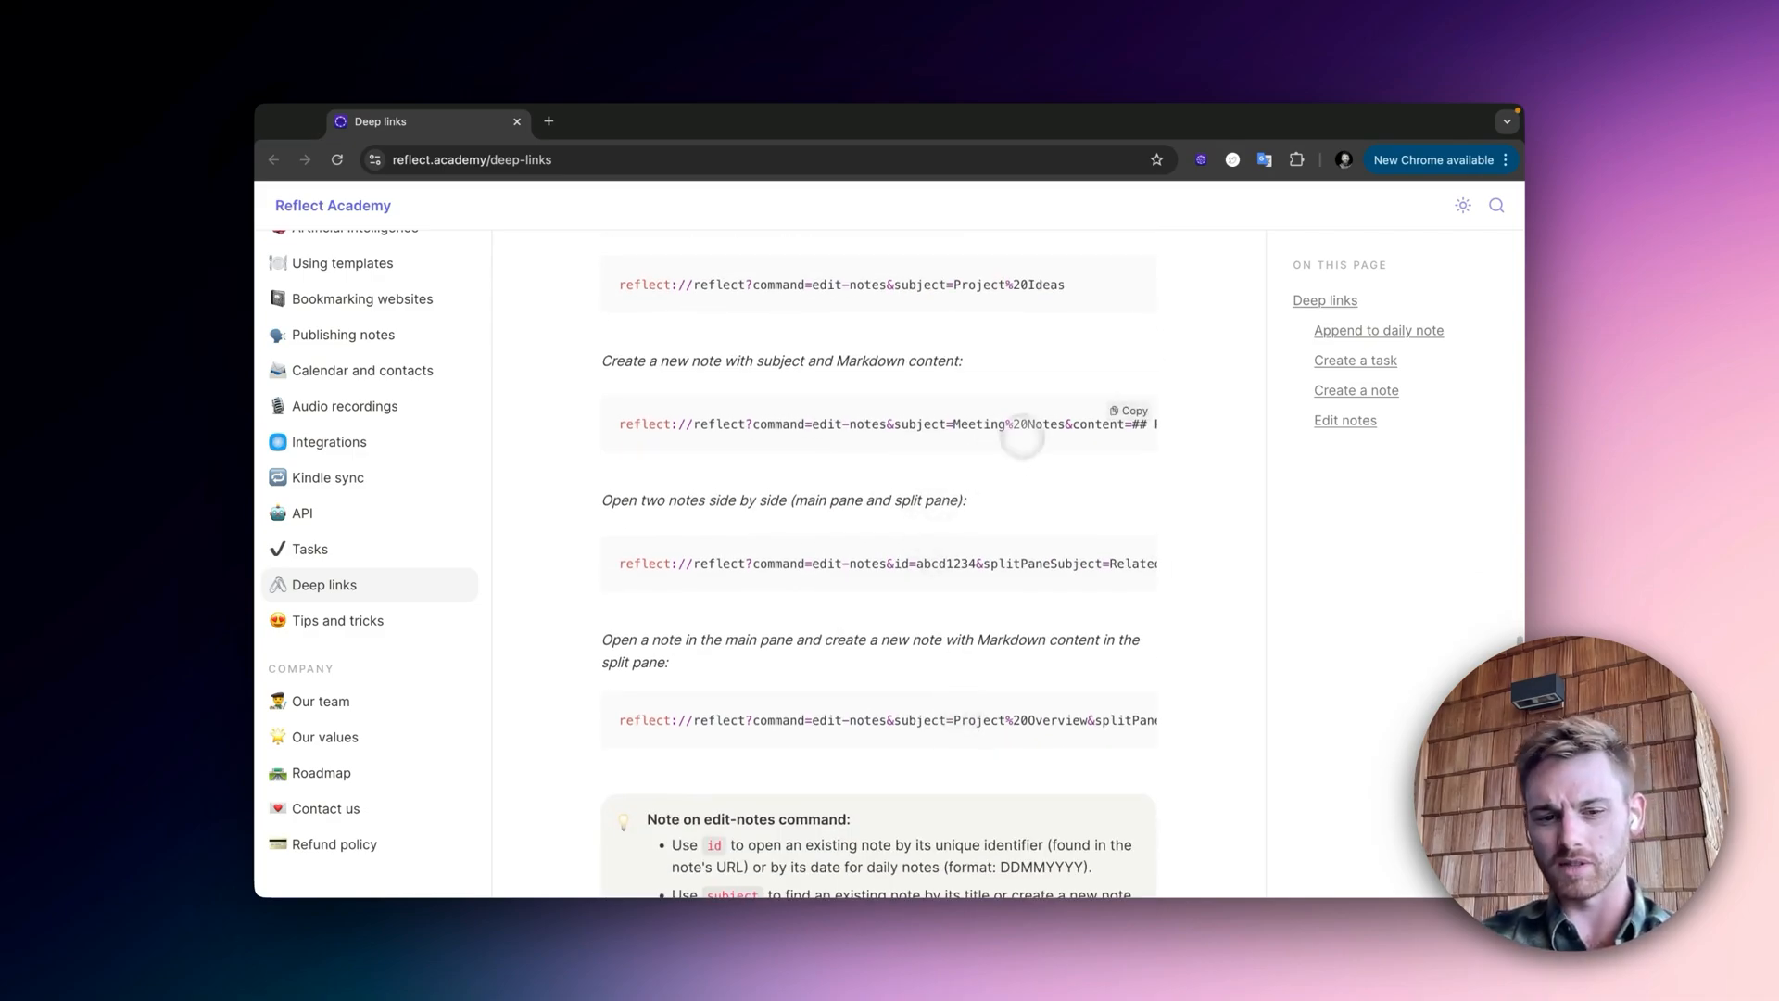
{"action": "scroll", "scroll_direction": "down", "scroll_amount": 3}
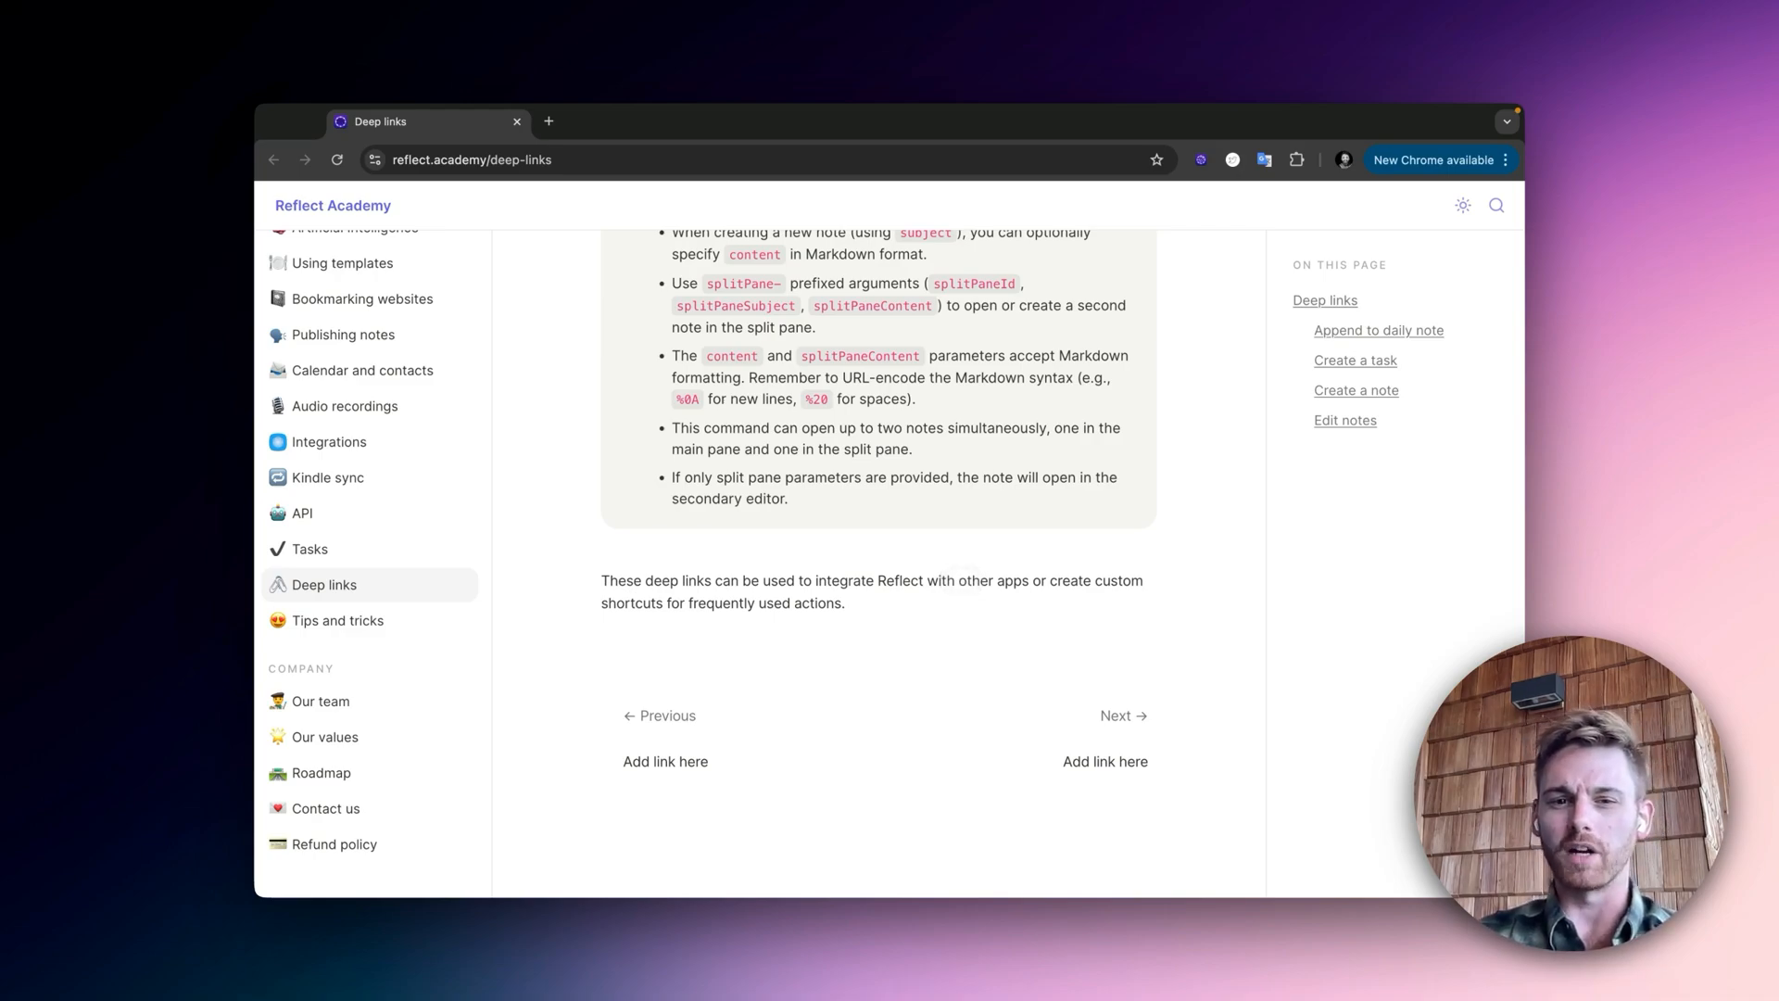
{"action": "scroll", "scroll_direction": "down", "scroll_amount": 3}
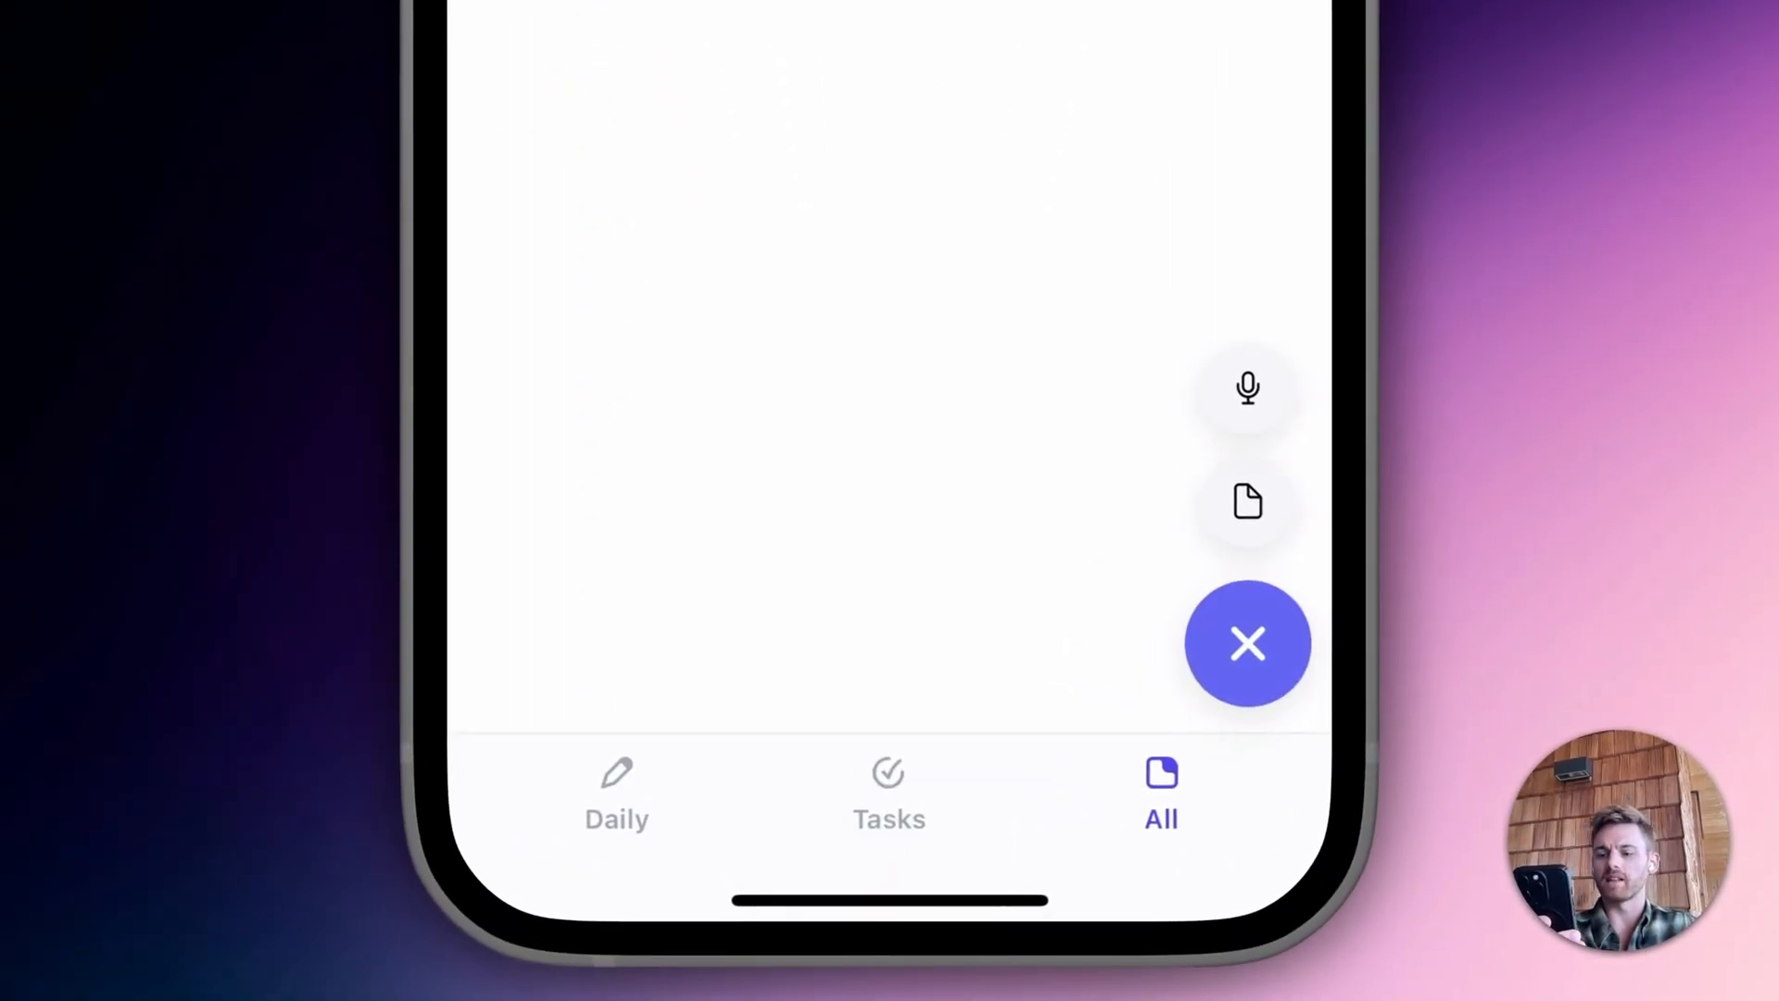
{"action": "left_click", "coordinate": [1246, 387]}
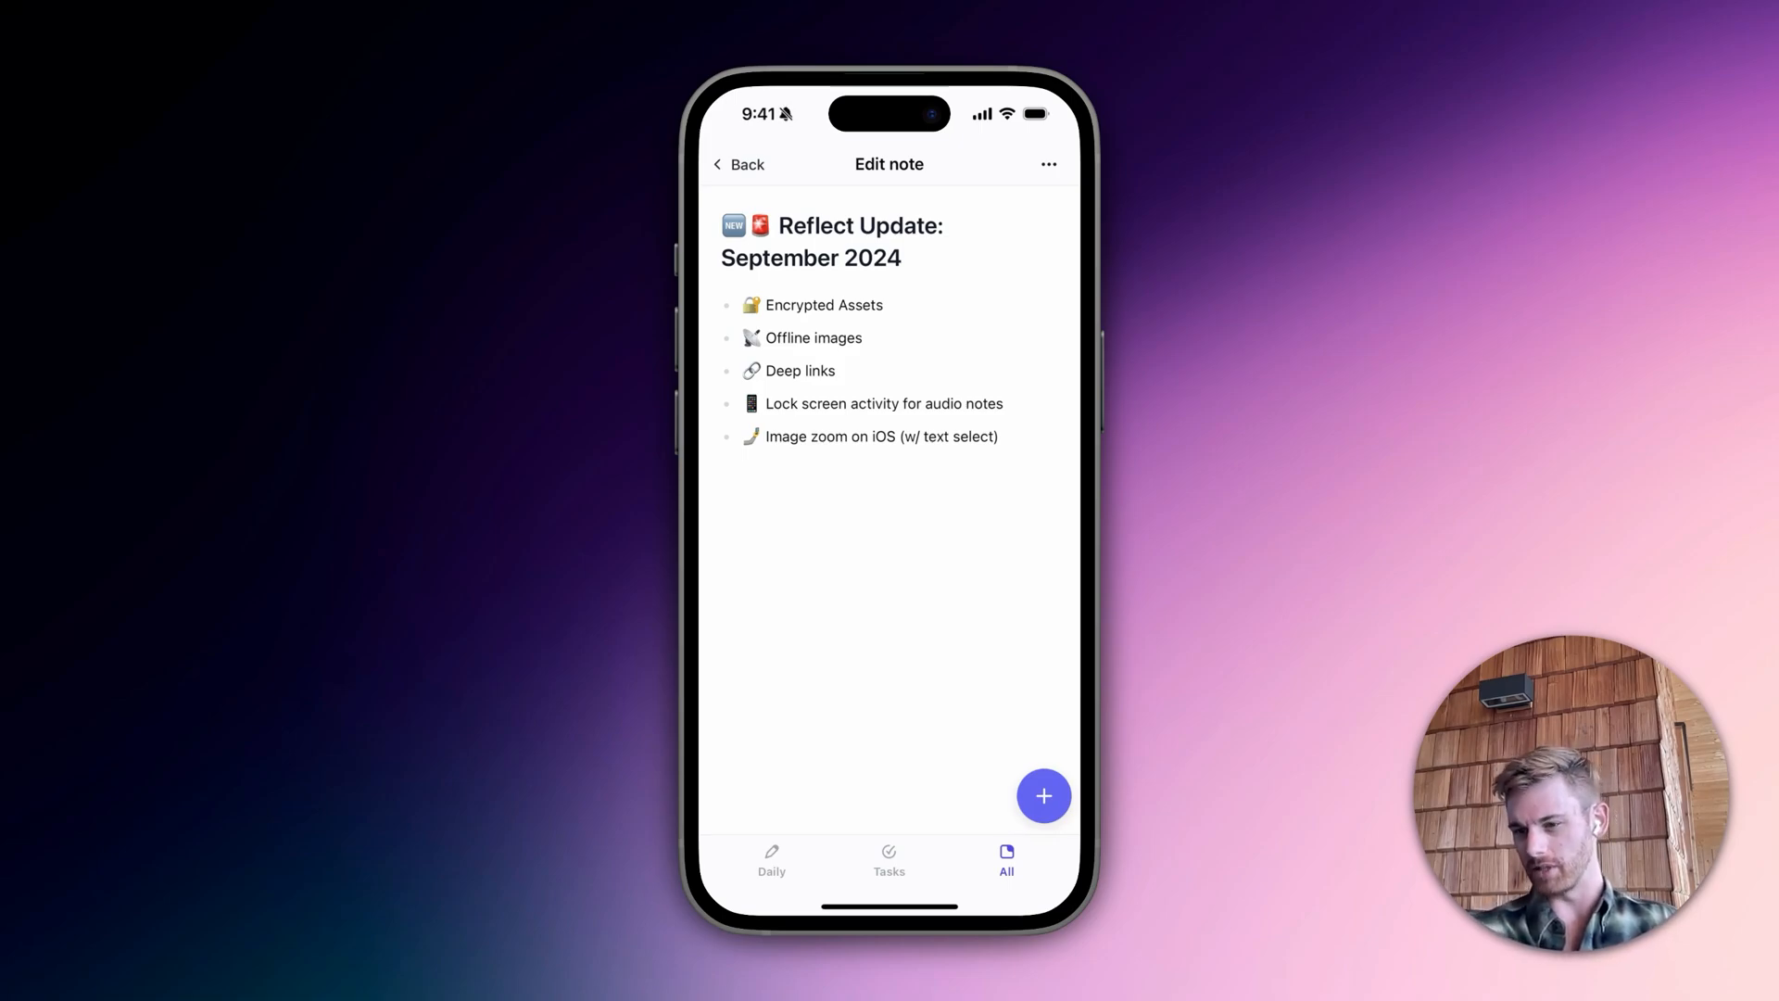
Insert the gym opening-hours sign photo from Photos beneath the five feature bullets.
{"action": "left_click", "coordinate": [1043, 795]}
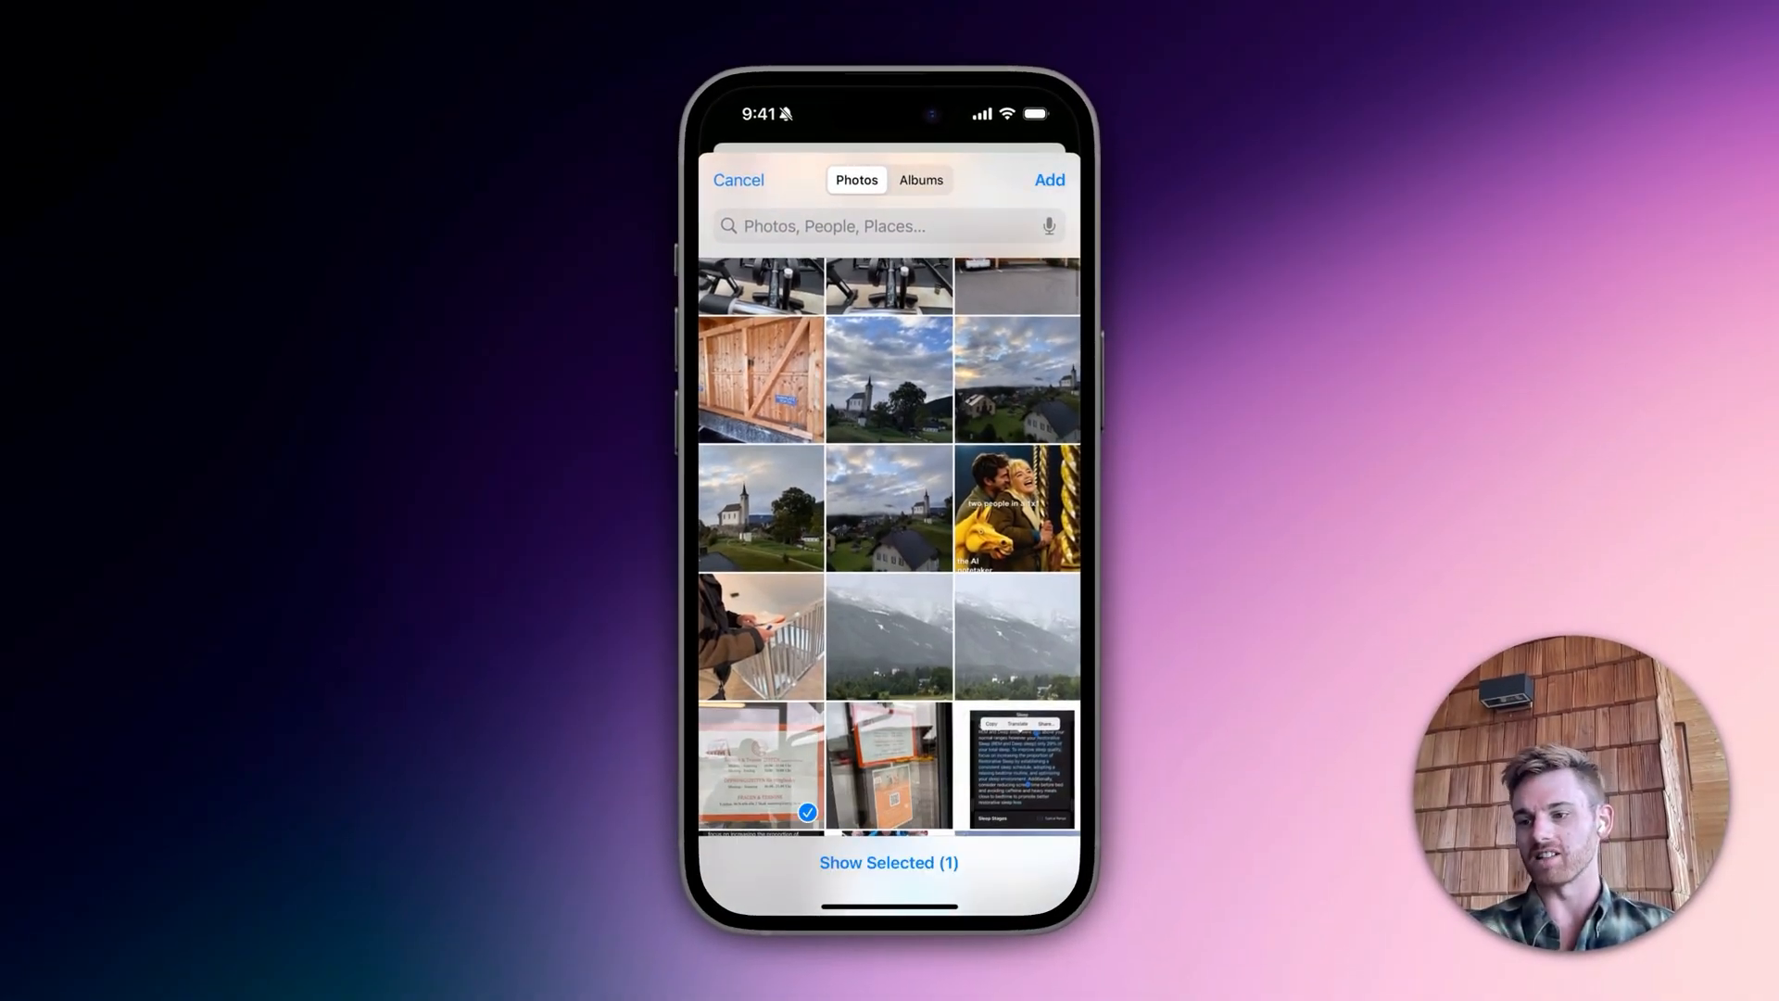
{"action": "left_click", "coordinate": [1047, 180]}
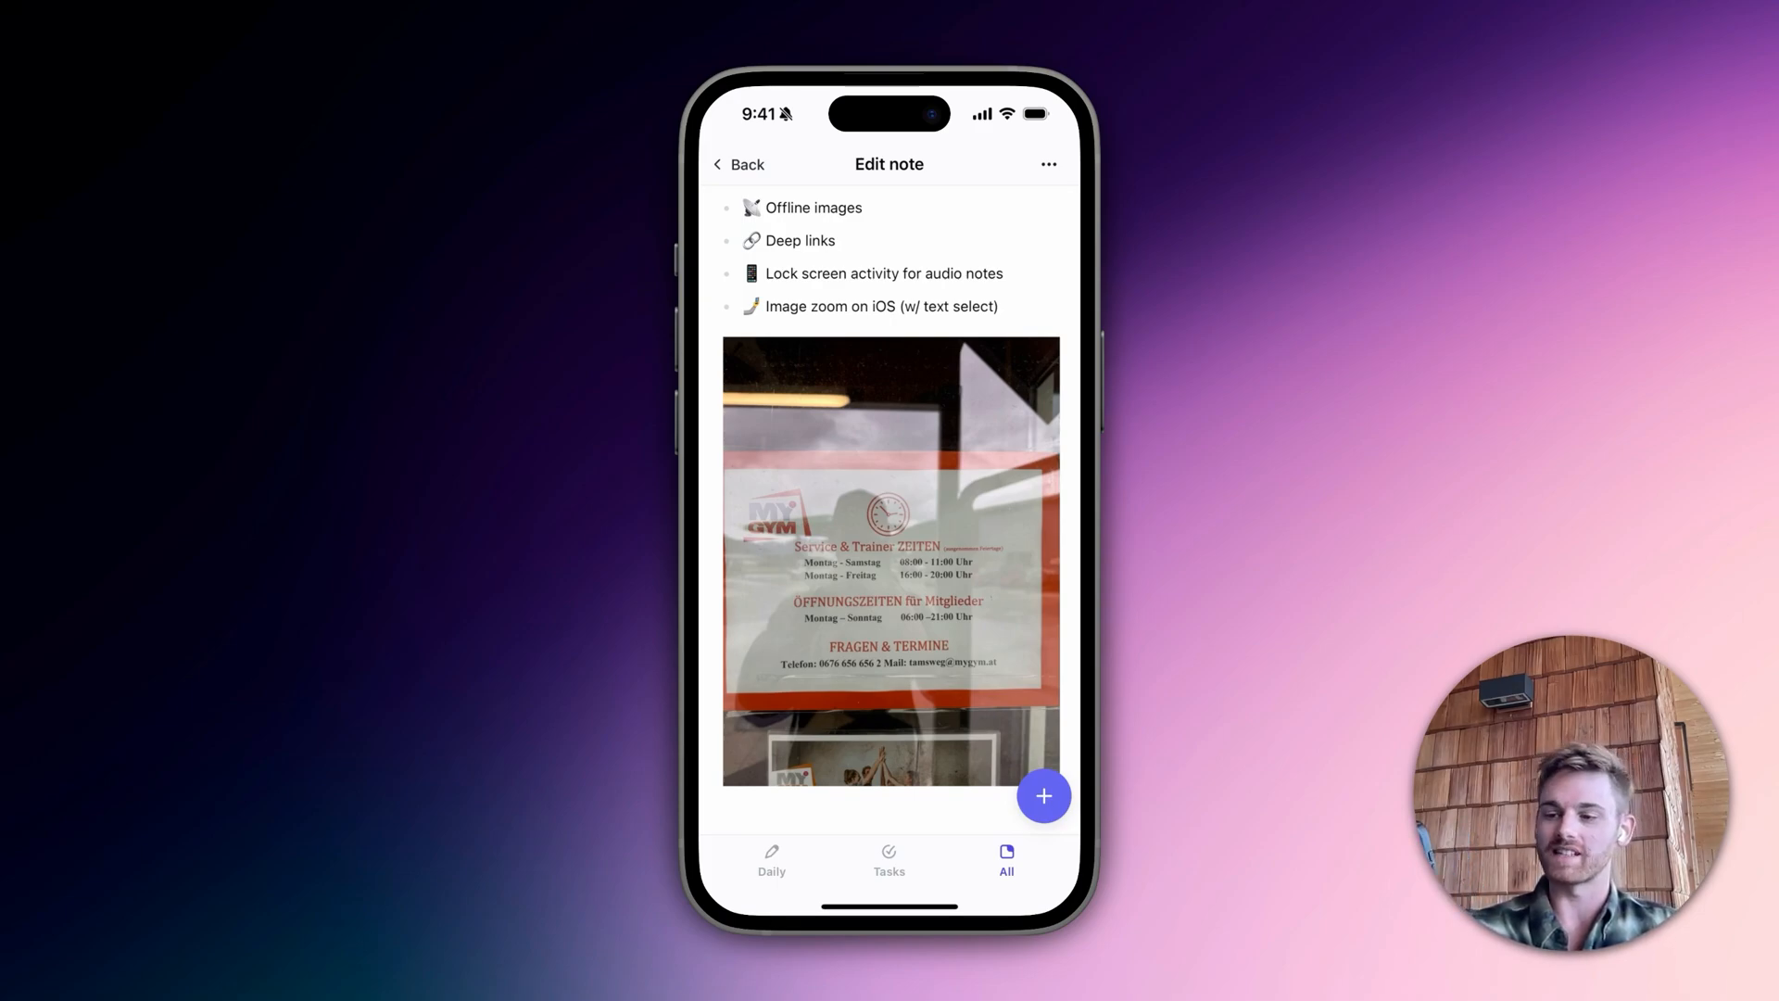
{"action": "left_click", "coordinate": [889, 562]}
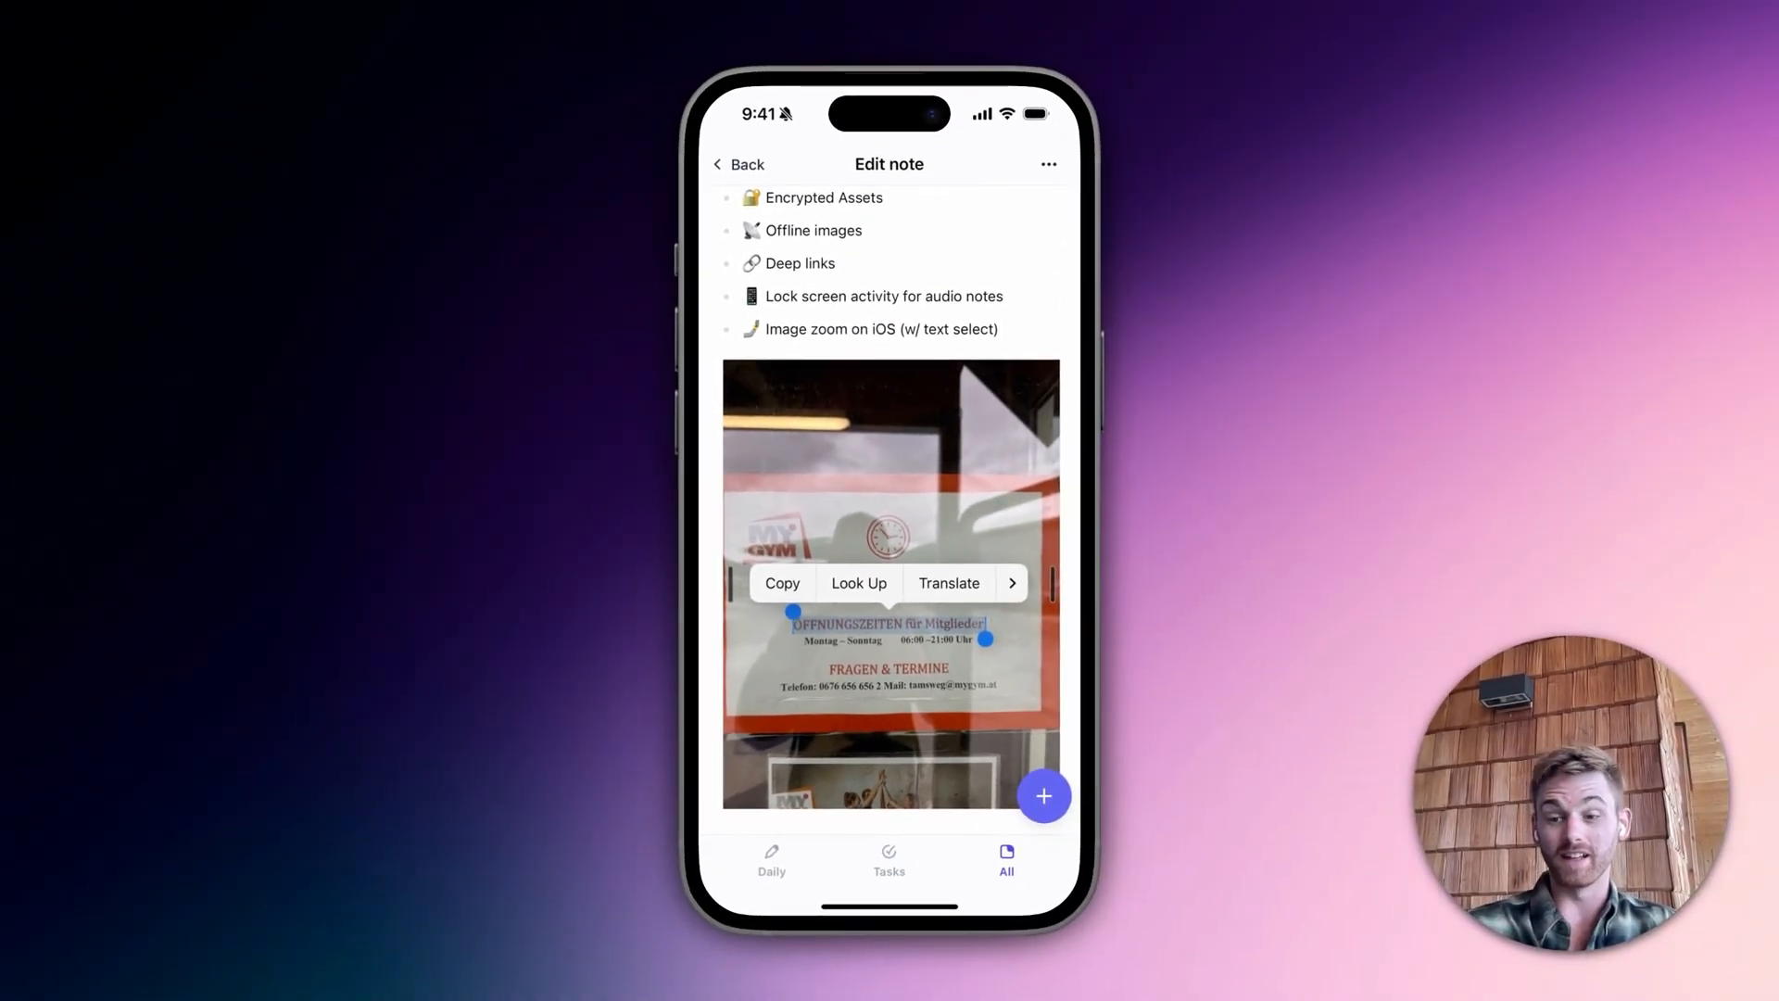
Dismiss the Copy/Look Up/Translate menu and reselect the ÖFFNUNGSZEITEN text in the sign photo.
{"action": "left_click", "coordinate": [949, 582]}
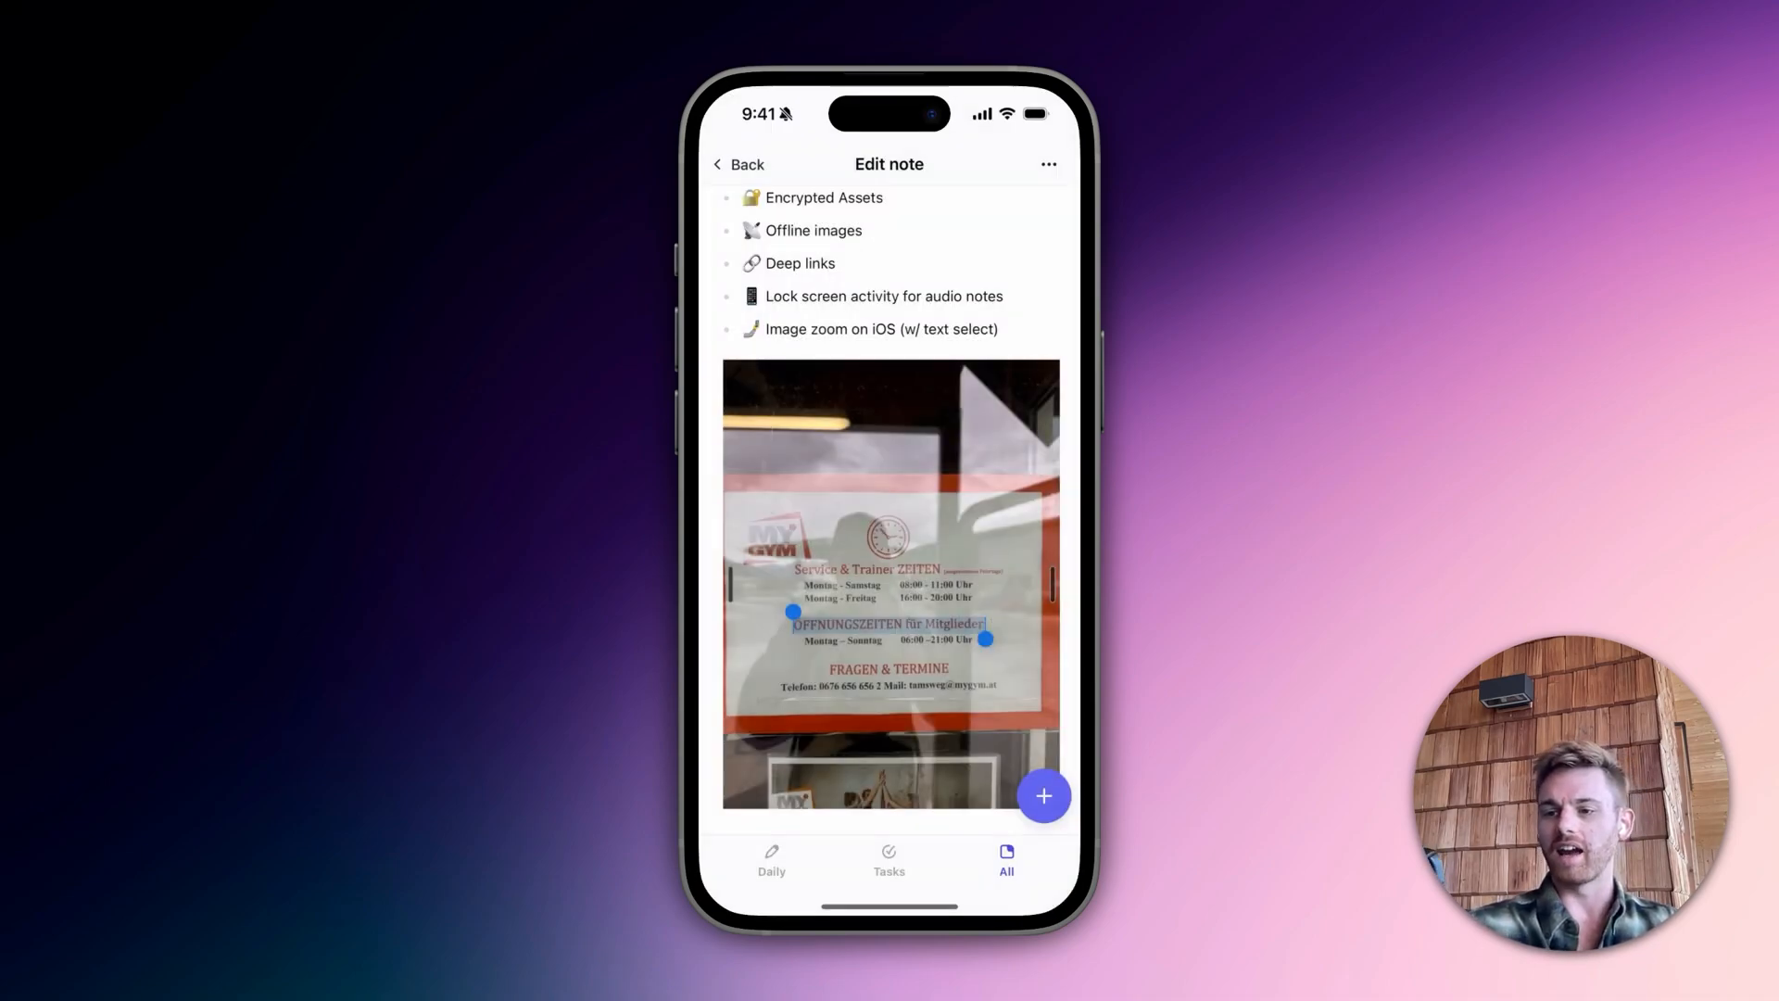
{"action": "scroll", "scroll_direction": "down", "scroll_amount": 3}
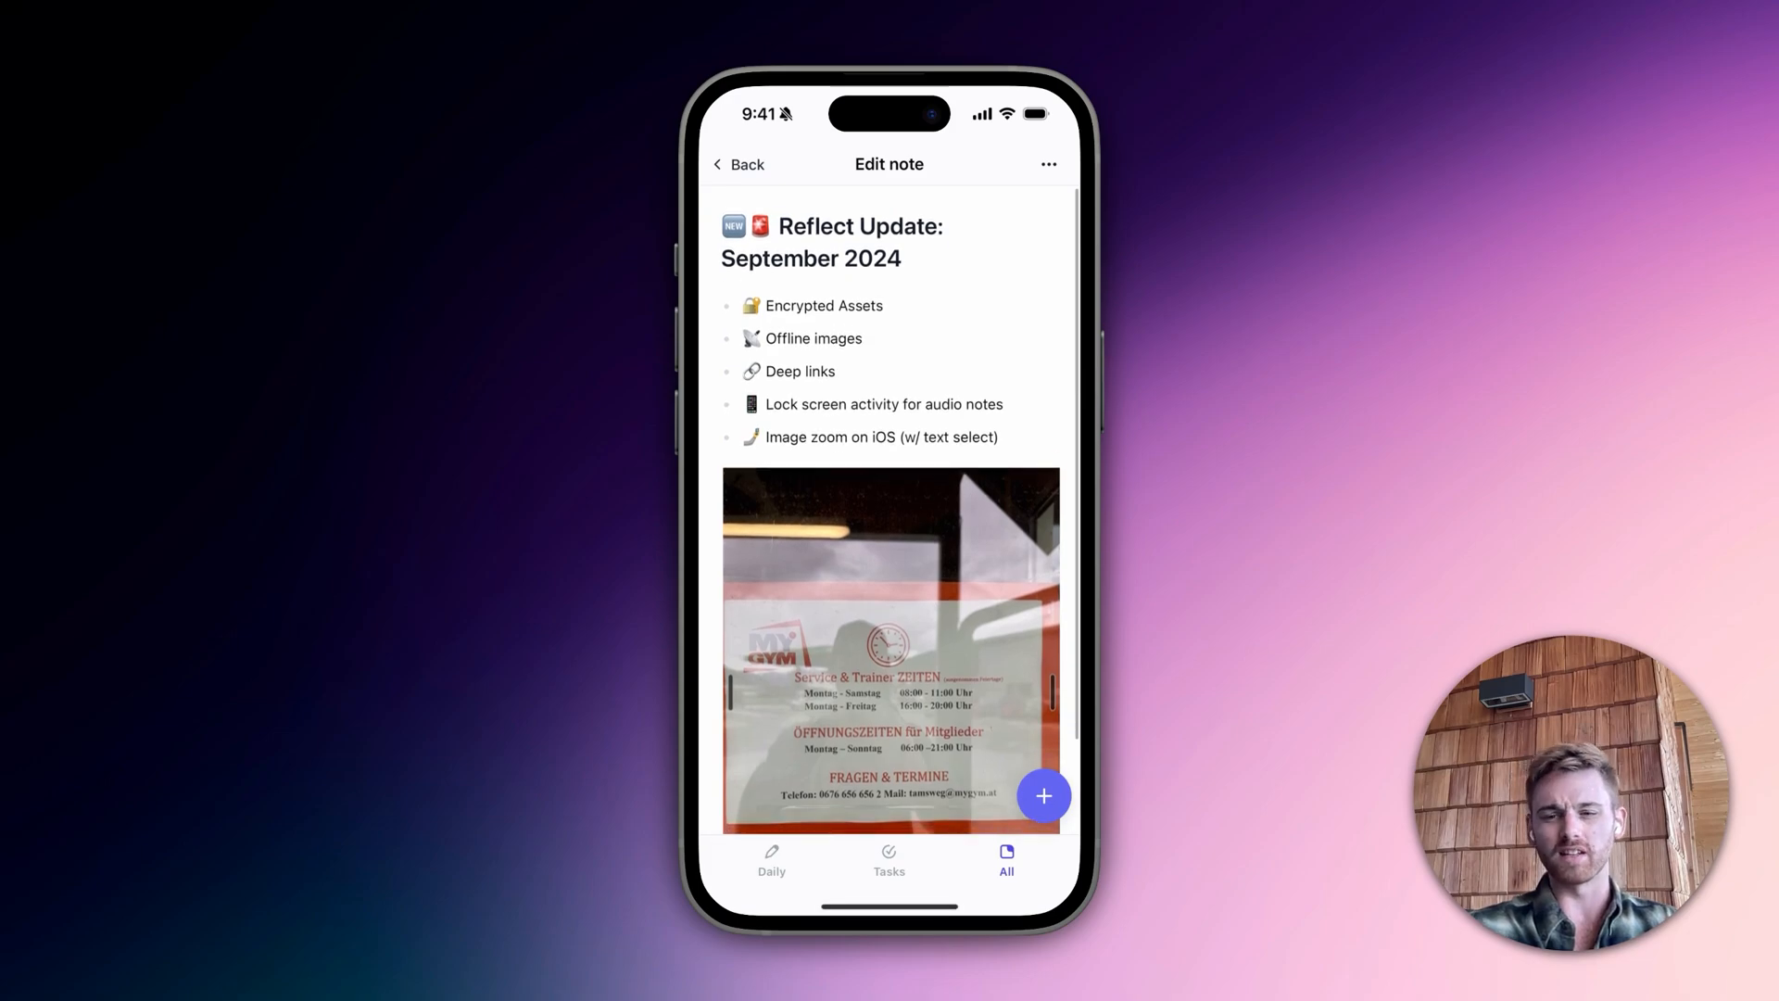
{"action": "double_click", "coordinate": [888, 730]}
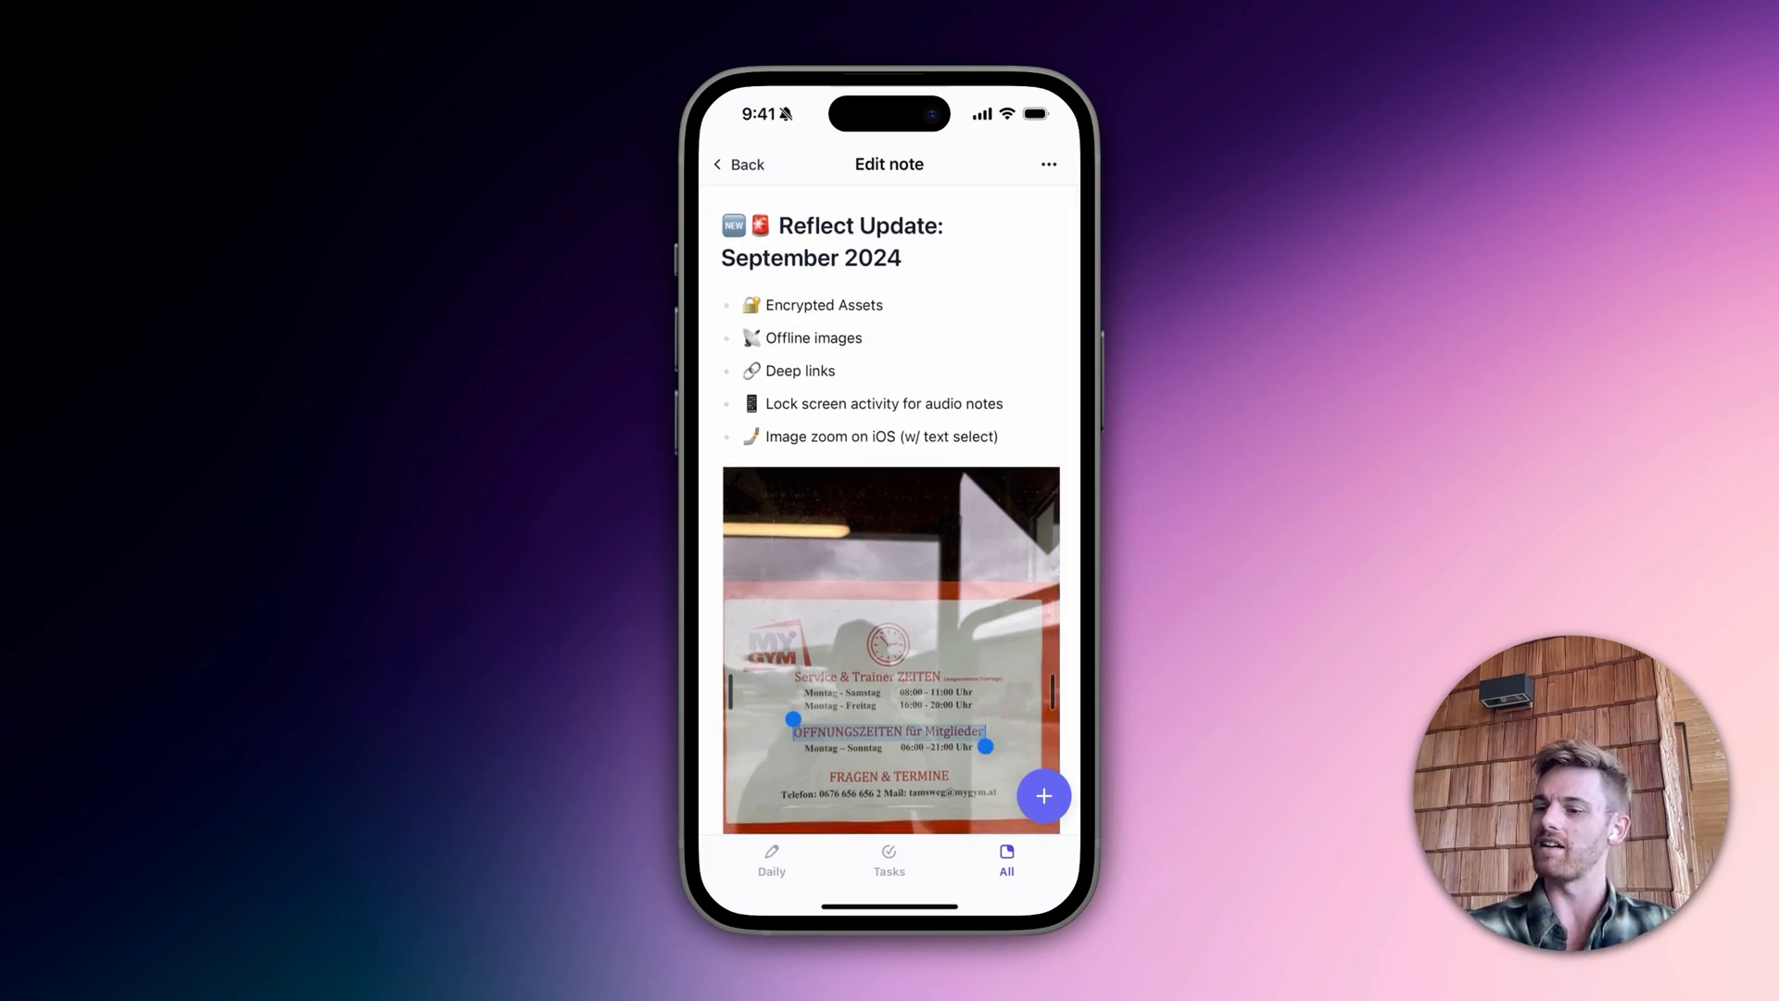